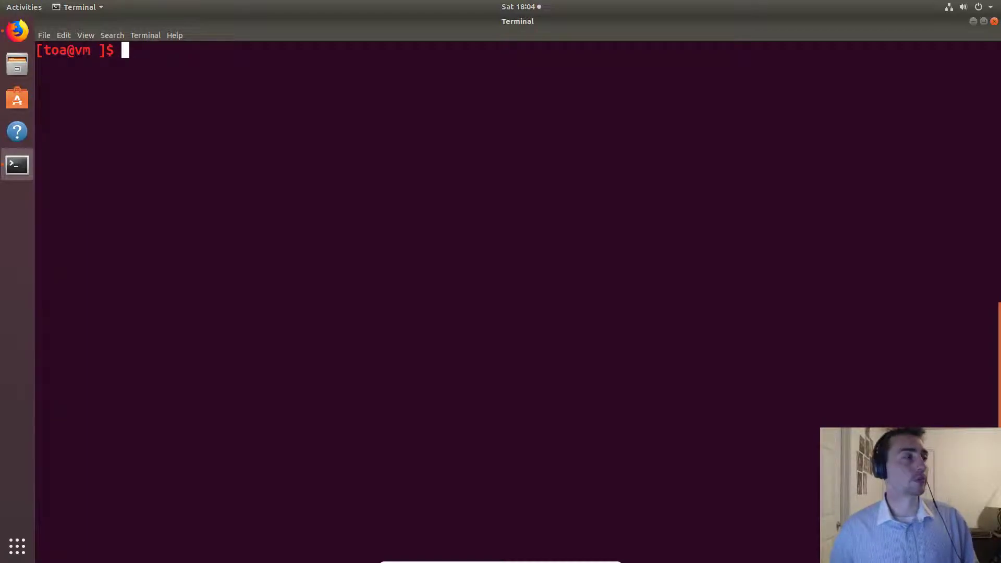
mouse_move(446, 253)
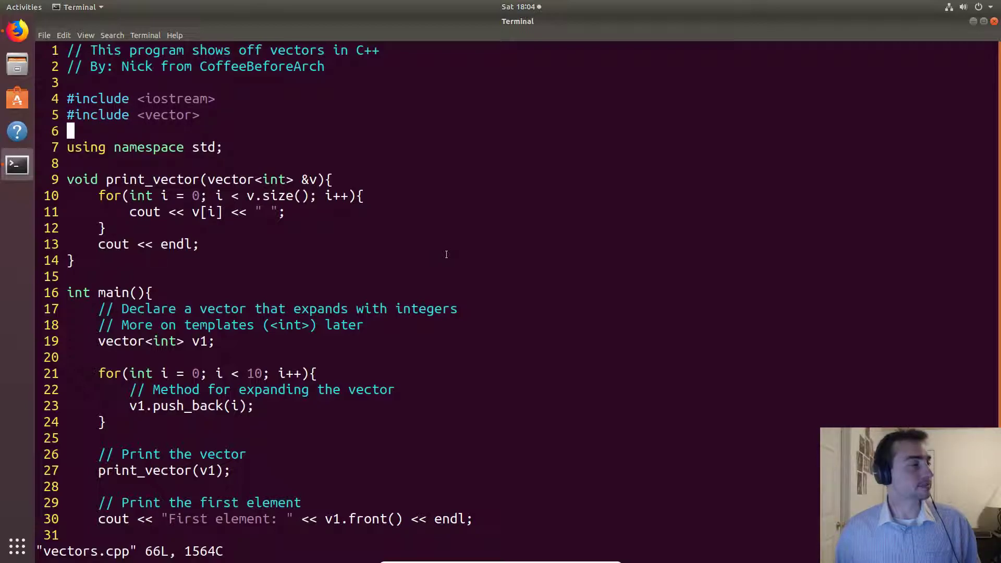
scroll("down", 3)
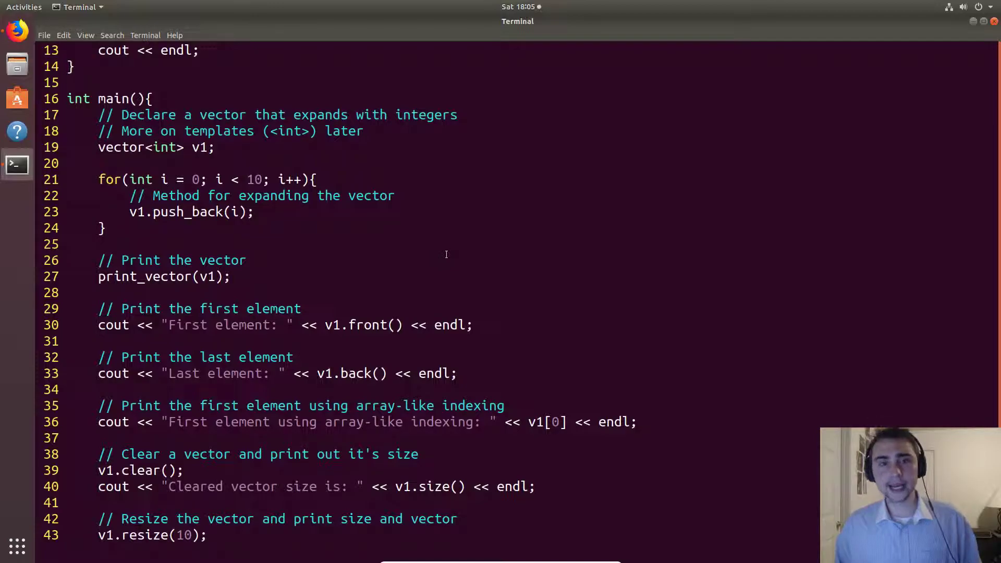
double_click(193, 179)
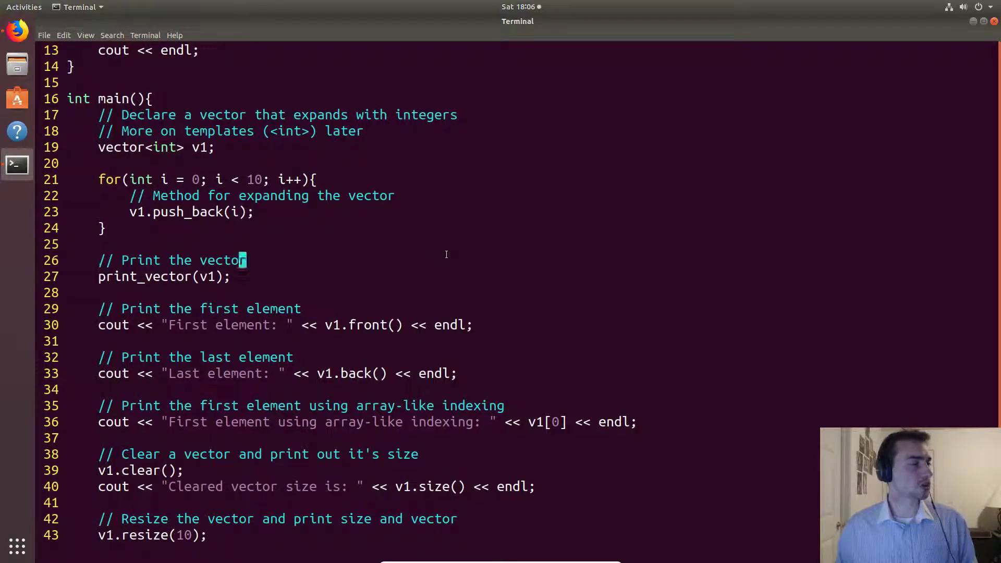
scroll("up", 3)
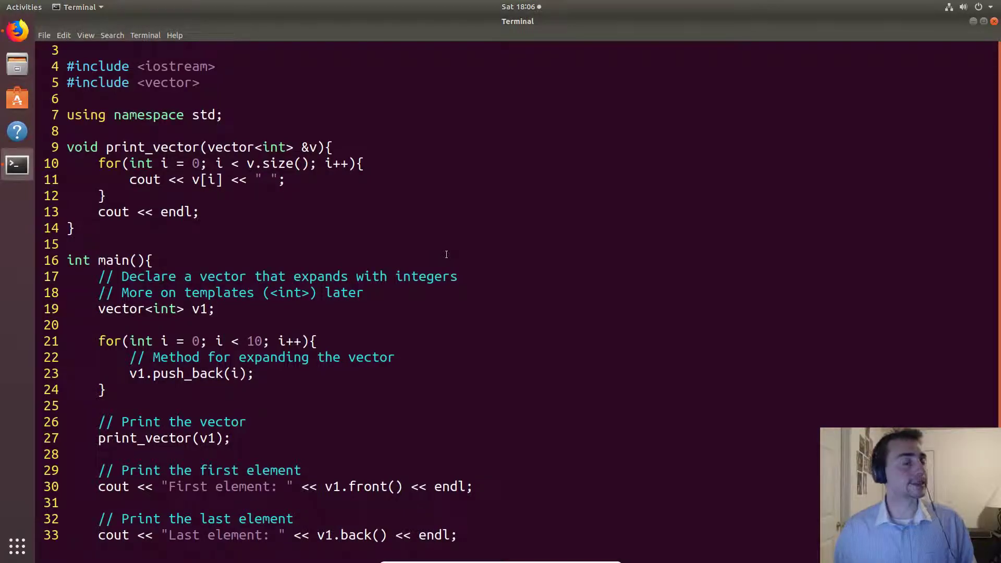
left_click(257, 162)
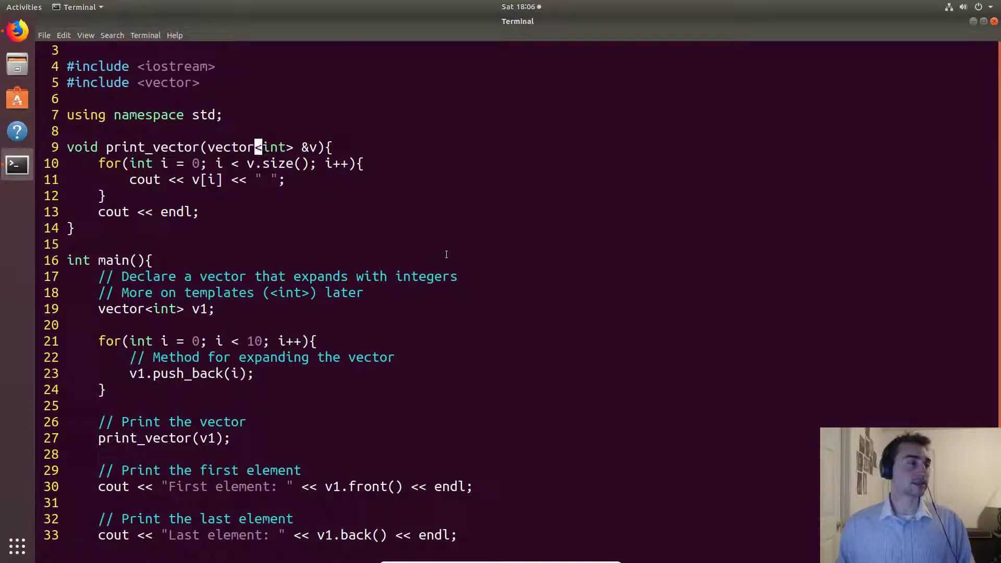
scroll("down", 3)
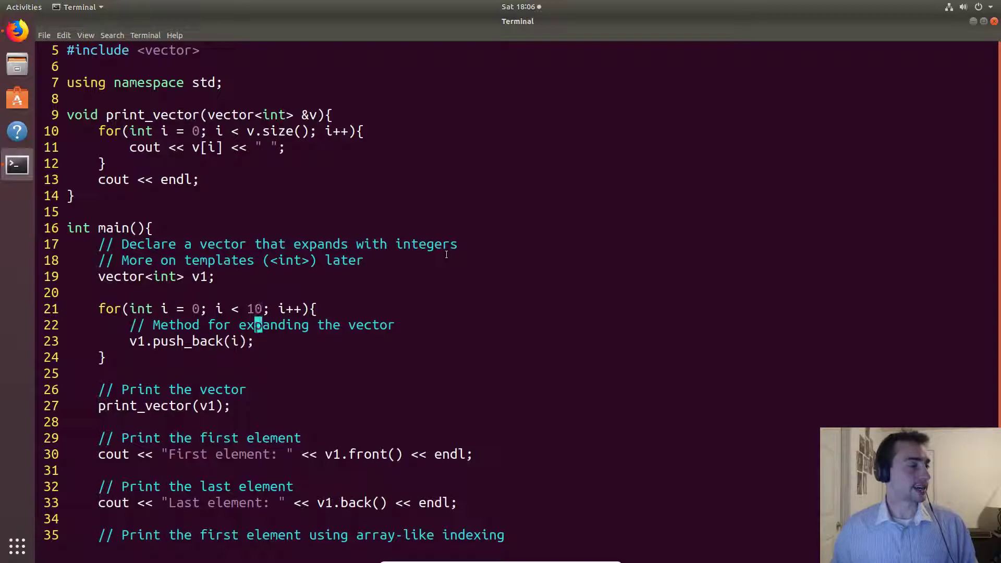
scroll("down", 3)
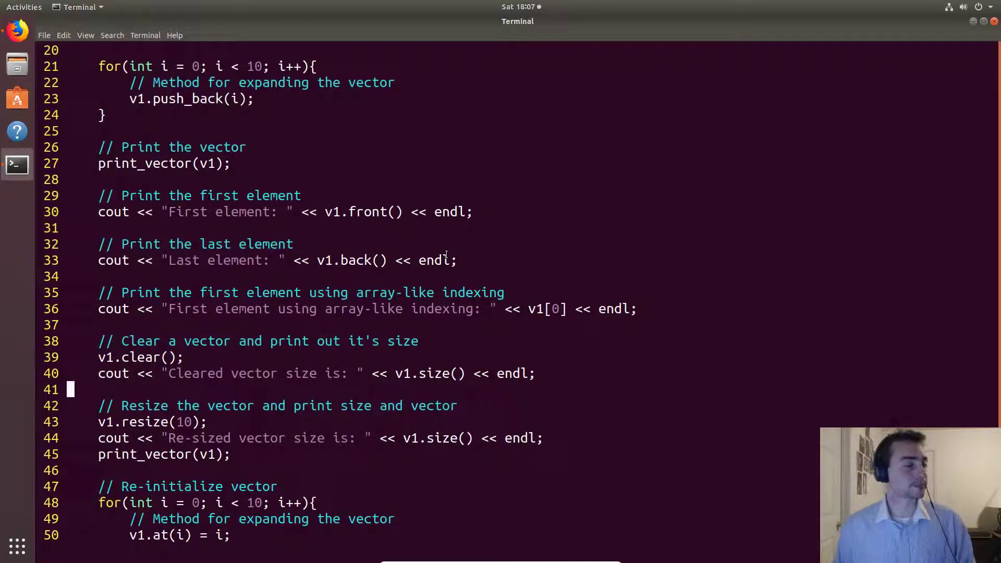
scroll("down", 3)
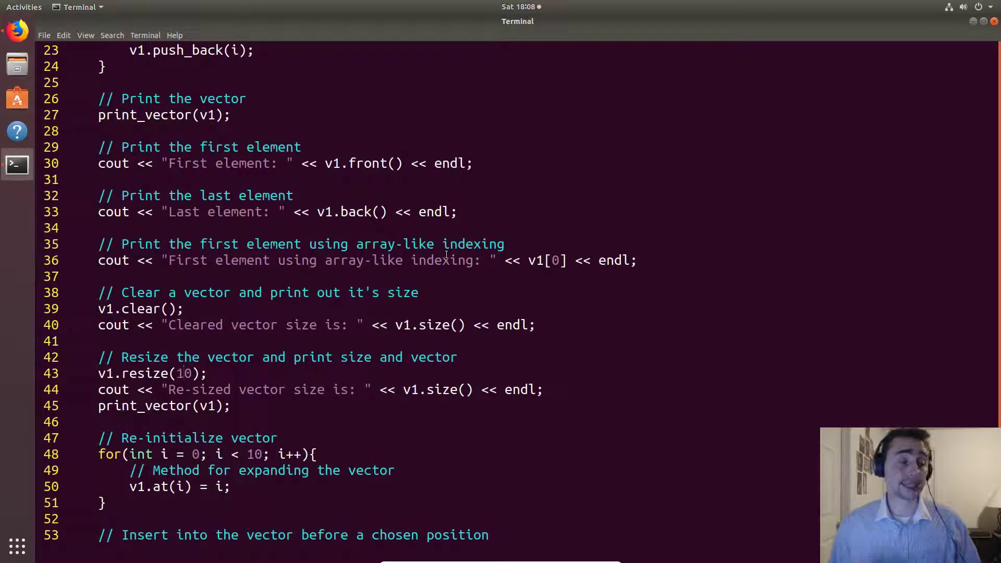
double_click(179, 373)
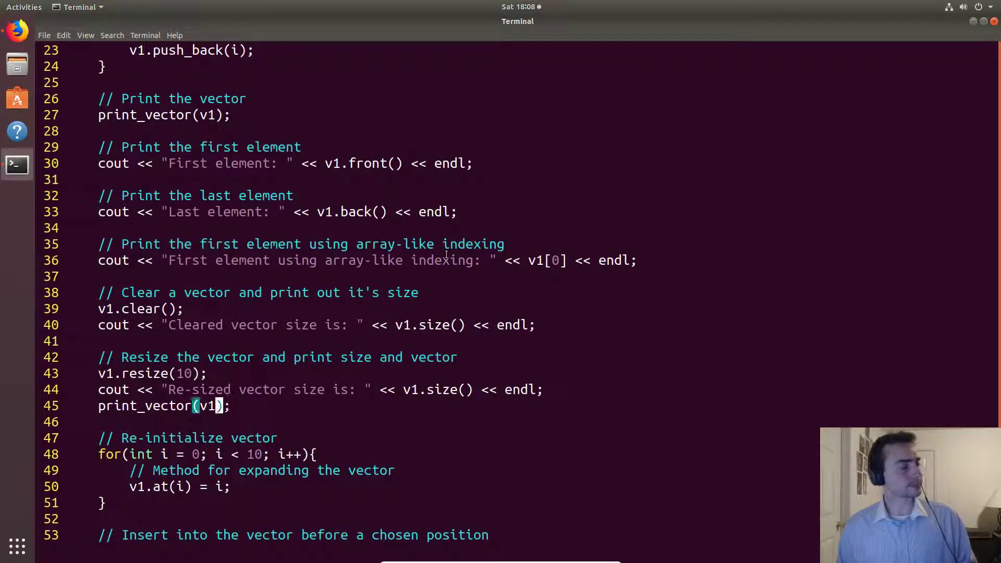
scroll("down", 3)
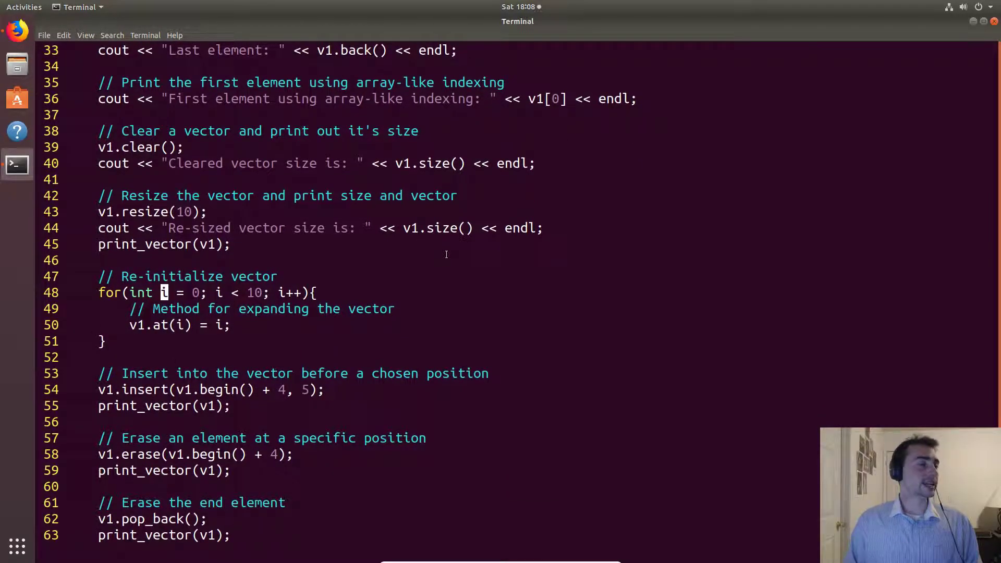
left_click(162, 325)
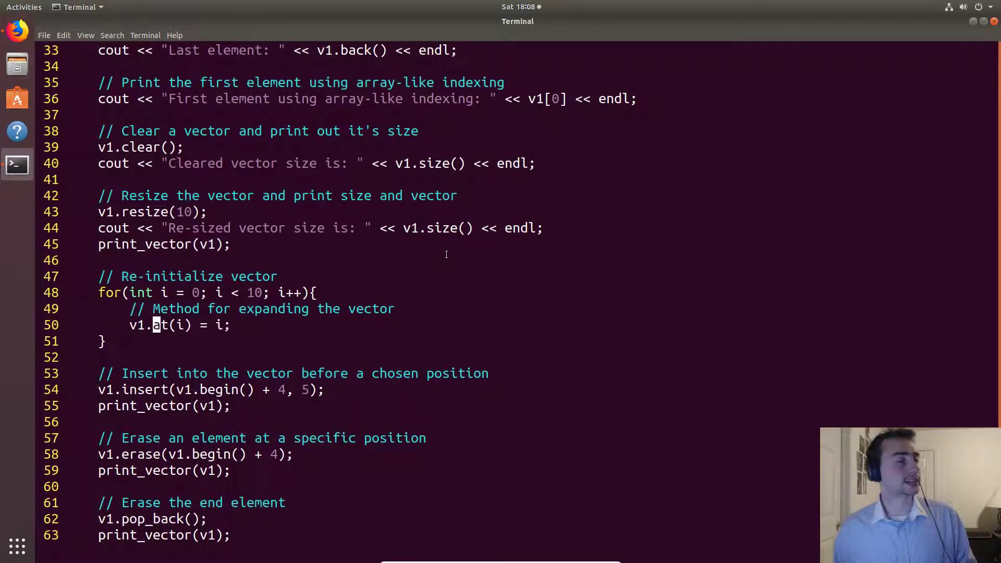
scroll("down", 3)
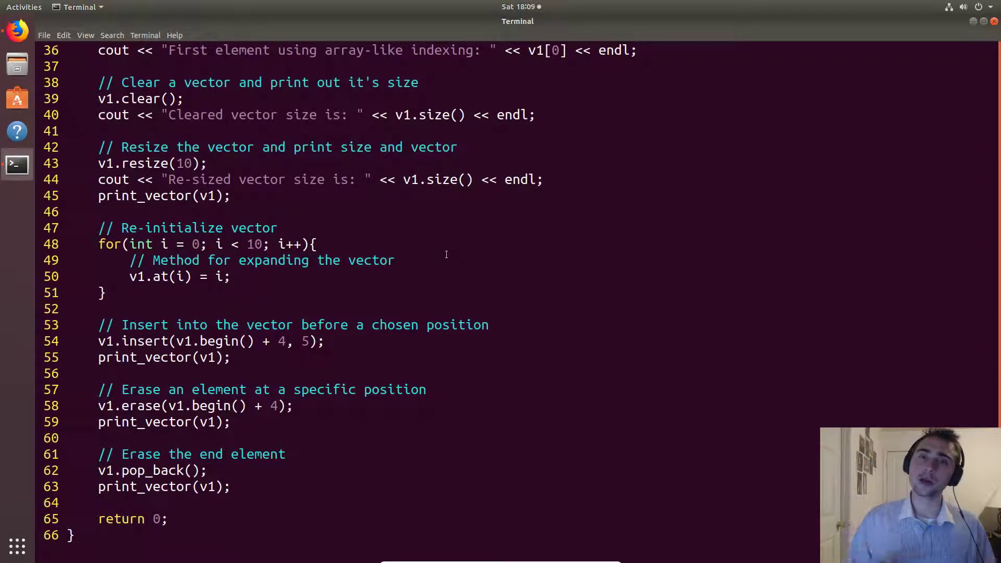
double_click(281, 341)
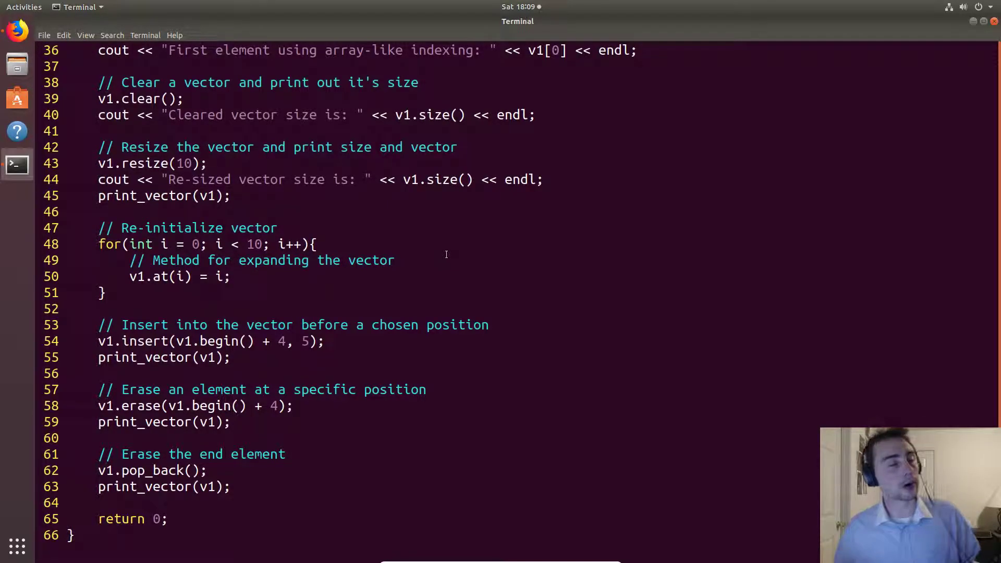
double_click(281, 341)
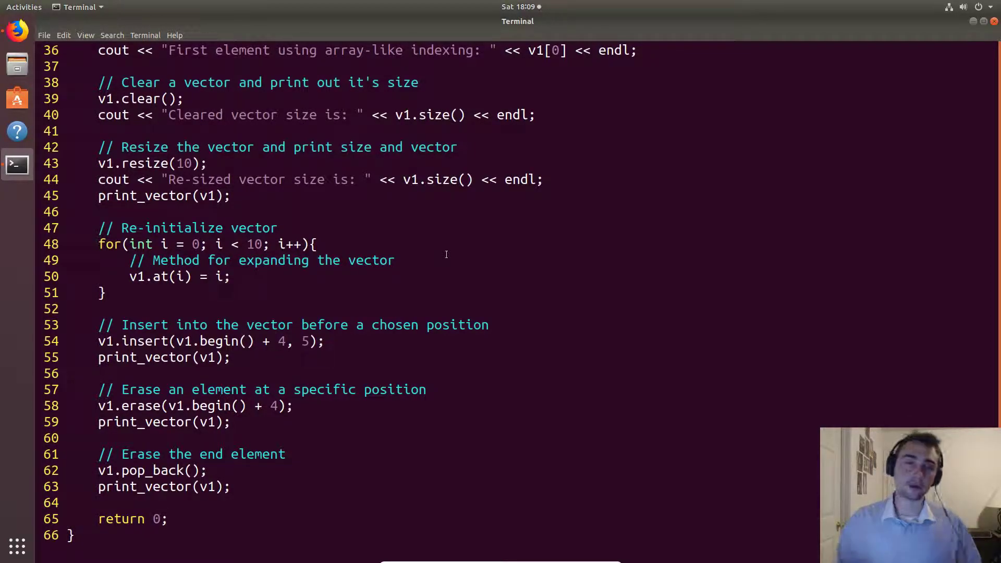
double_click(282, 341)
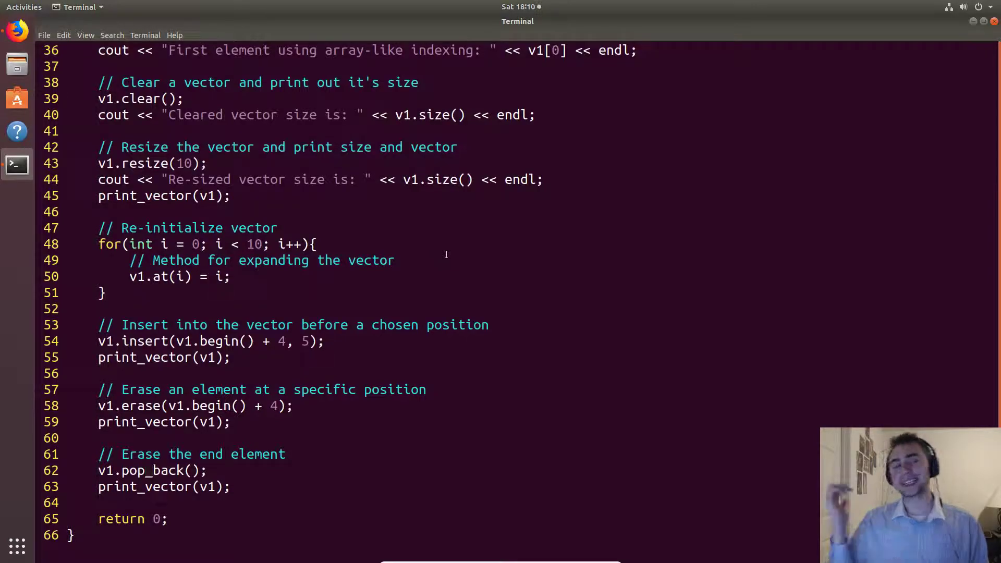
left_click(150, 470)
type("g++")
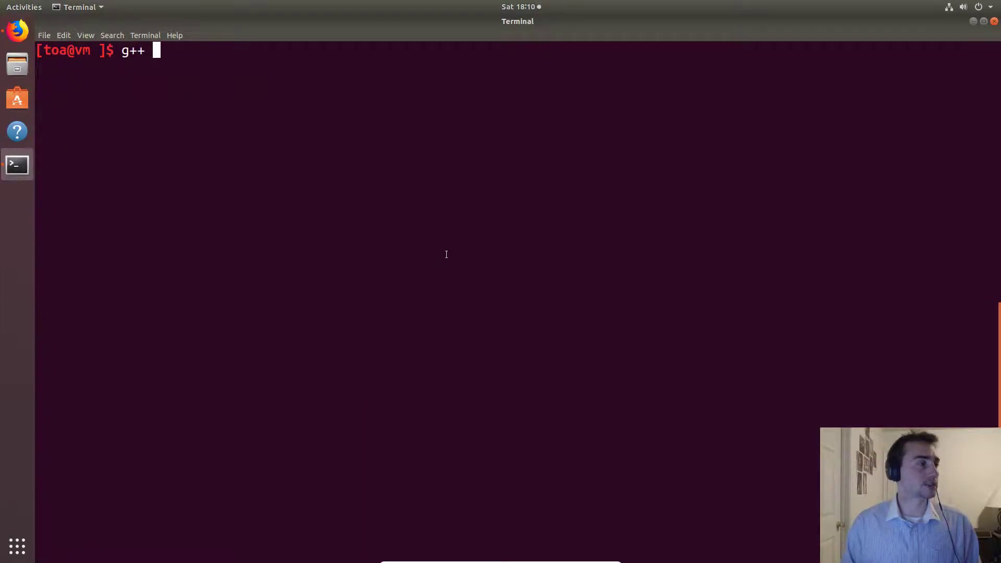
Compile with g++ -o vectors vectors.cpp, then clear the terminal screen
type("-o ve")
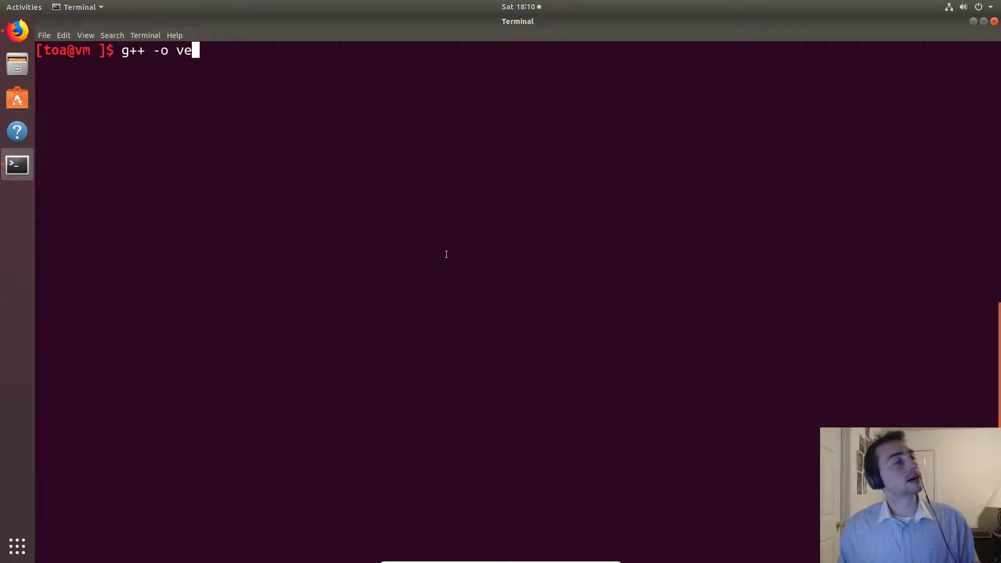
type("ctors vectors.cpp")
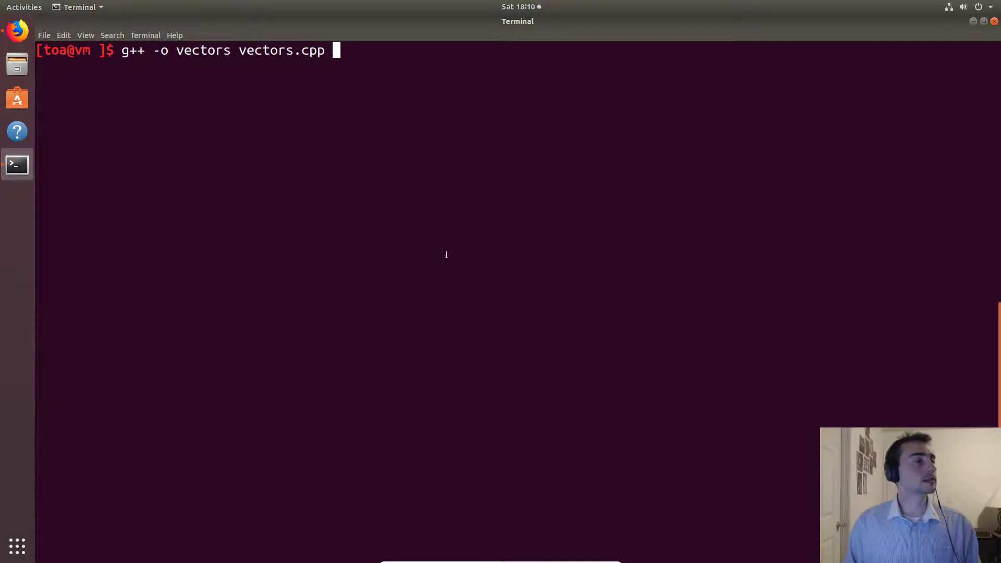
type("clear")
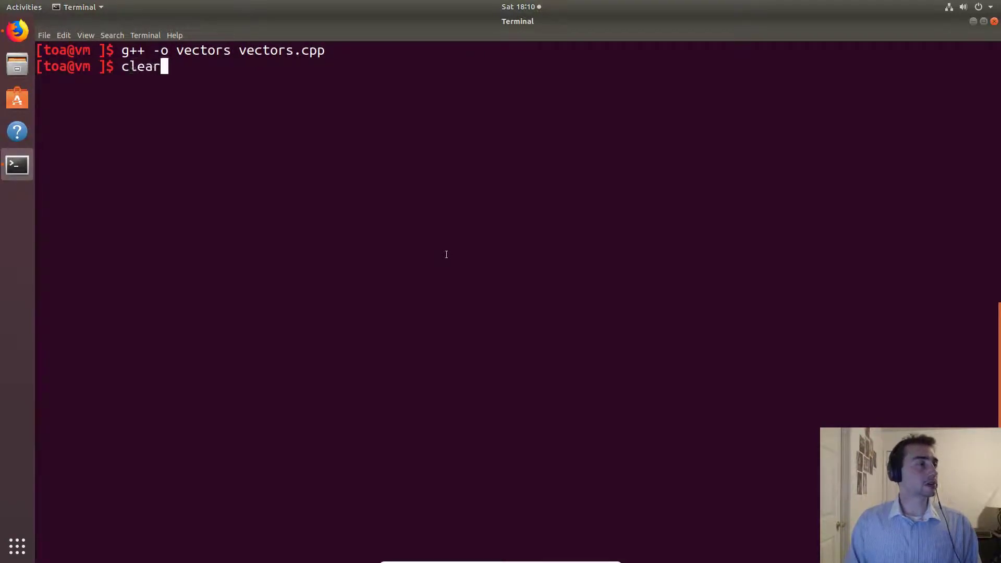
key("Return")
type("./vectors")
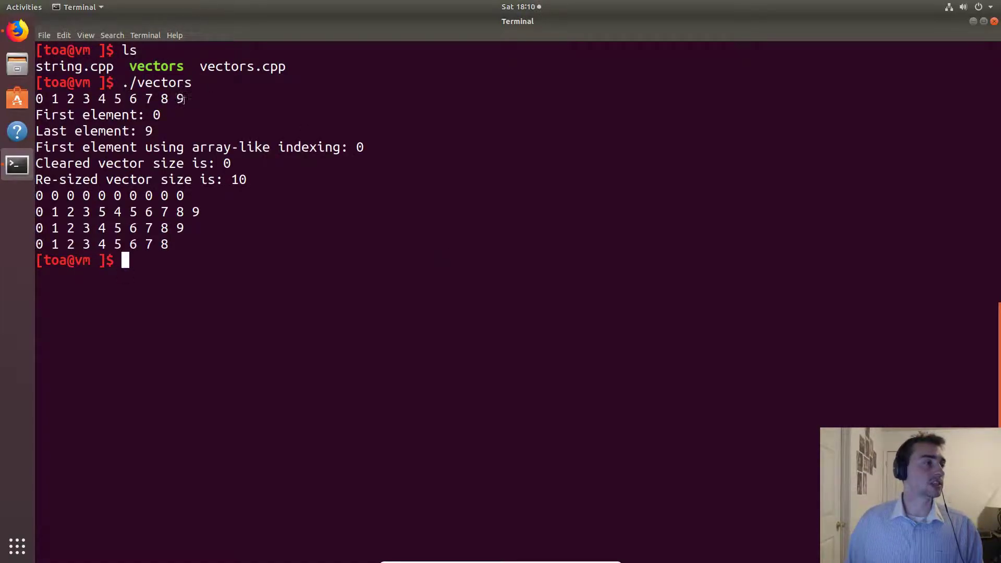
triple_click(105, 99)
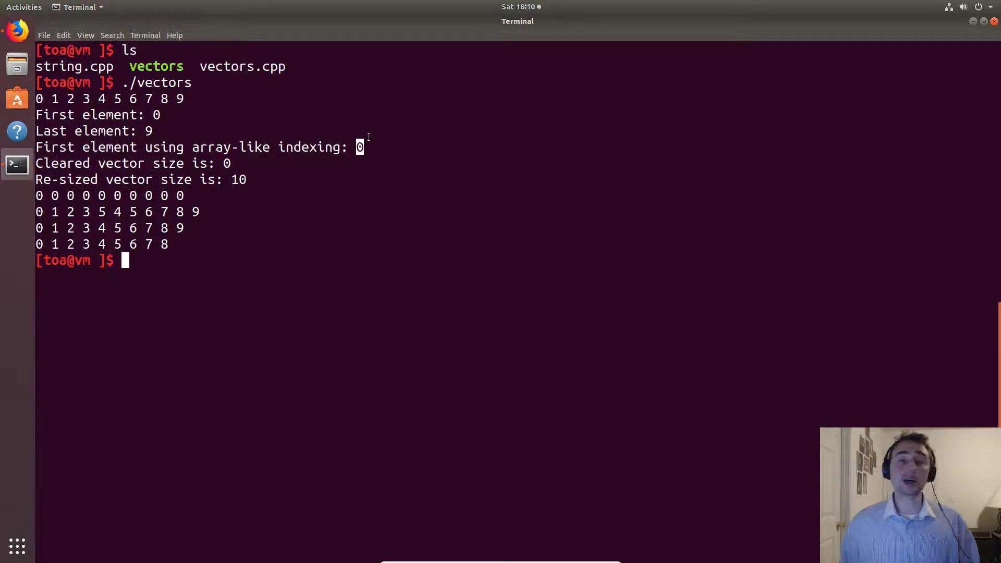
mouse_move(234, 162)
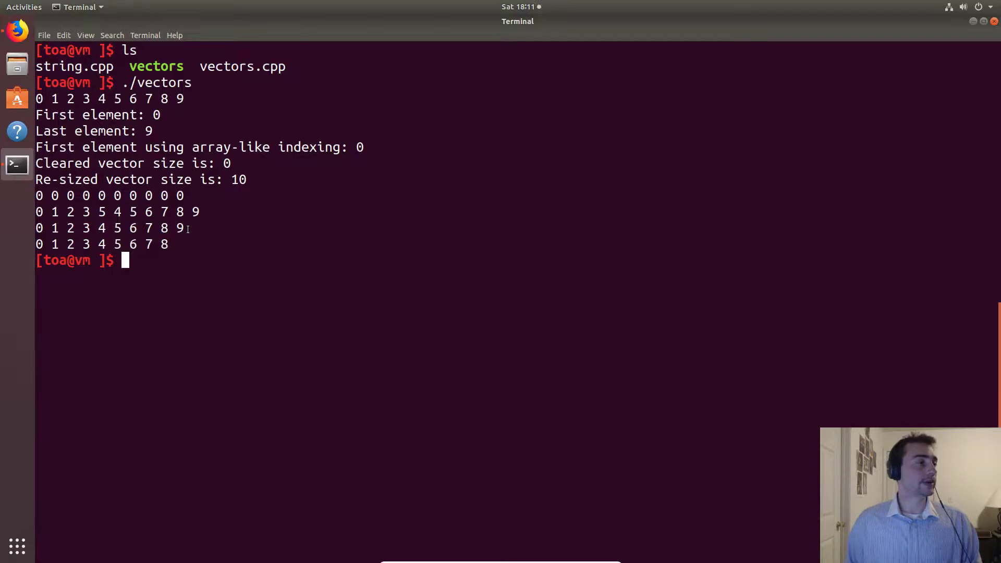
Run fg to try resuming the editor on the vectors source
type("fg")
type("v")
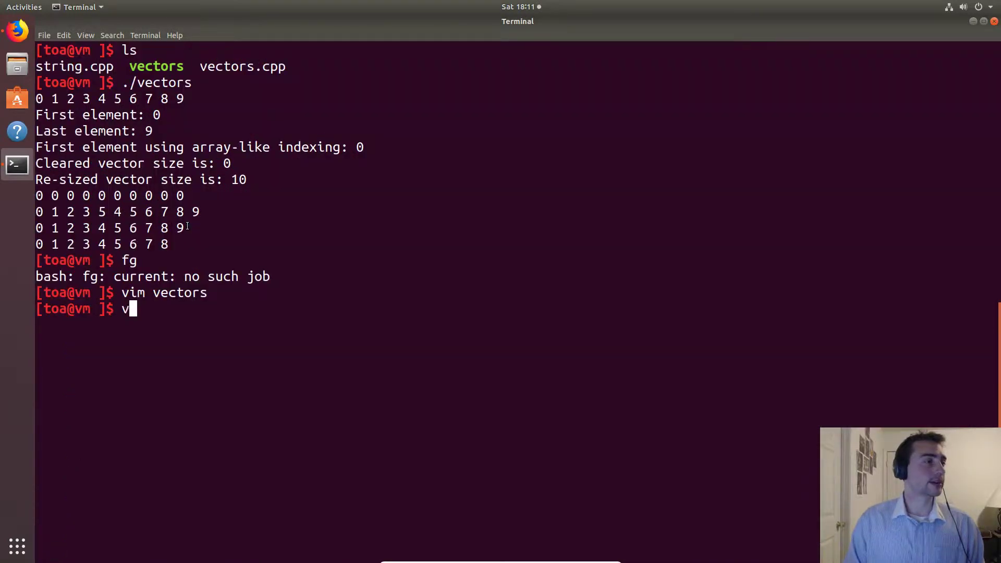
key("Return")
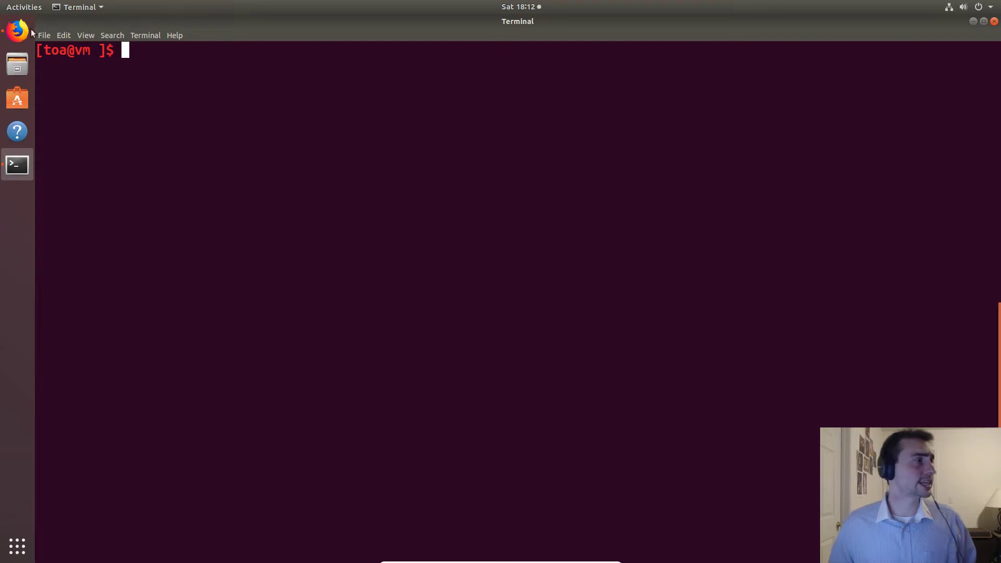
Switch to Firefox and open the cpp_crash_course repository, backing out of fundamental_concepts
left_click(14, 29)
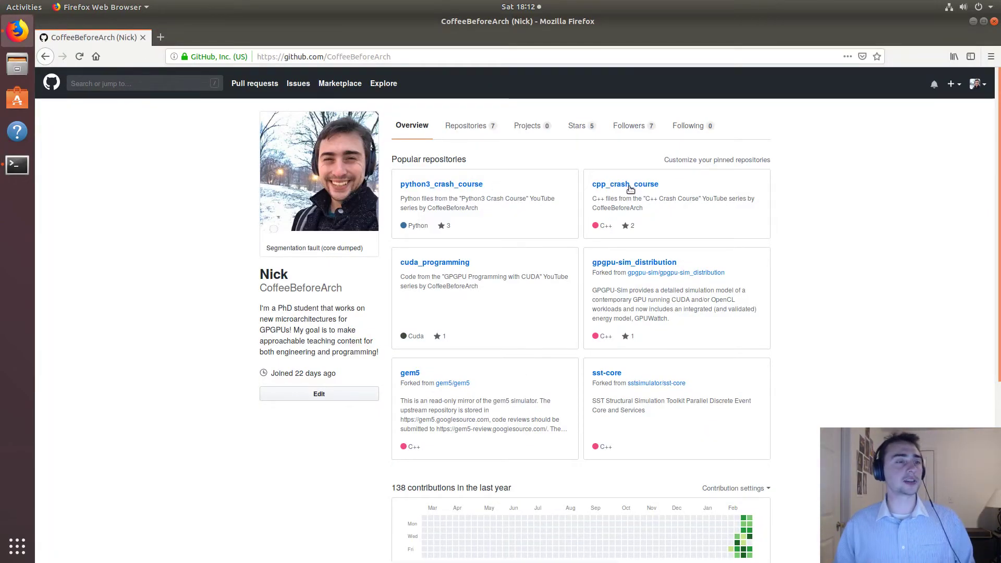
left_click(625, 183)
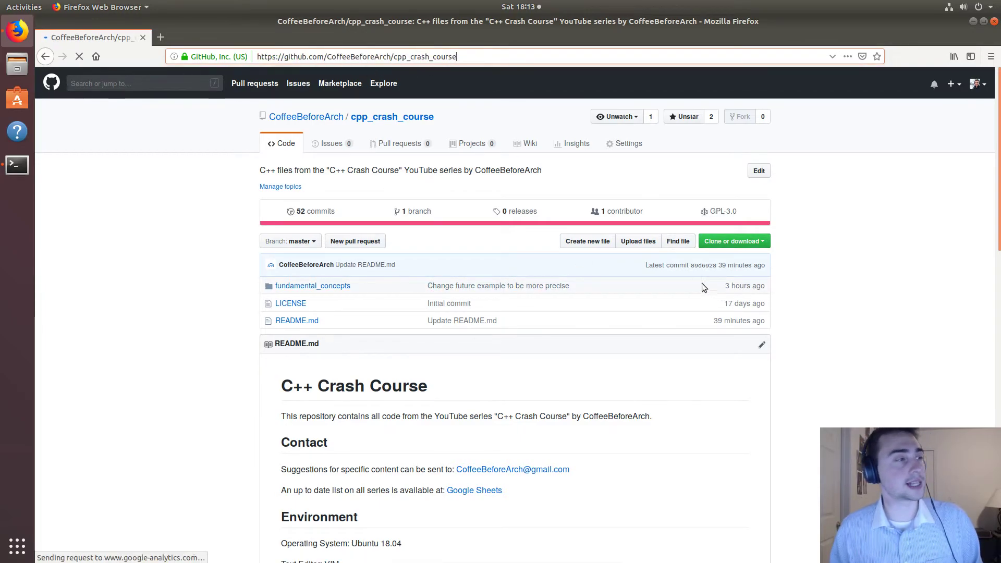
left_click(313, 286)
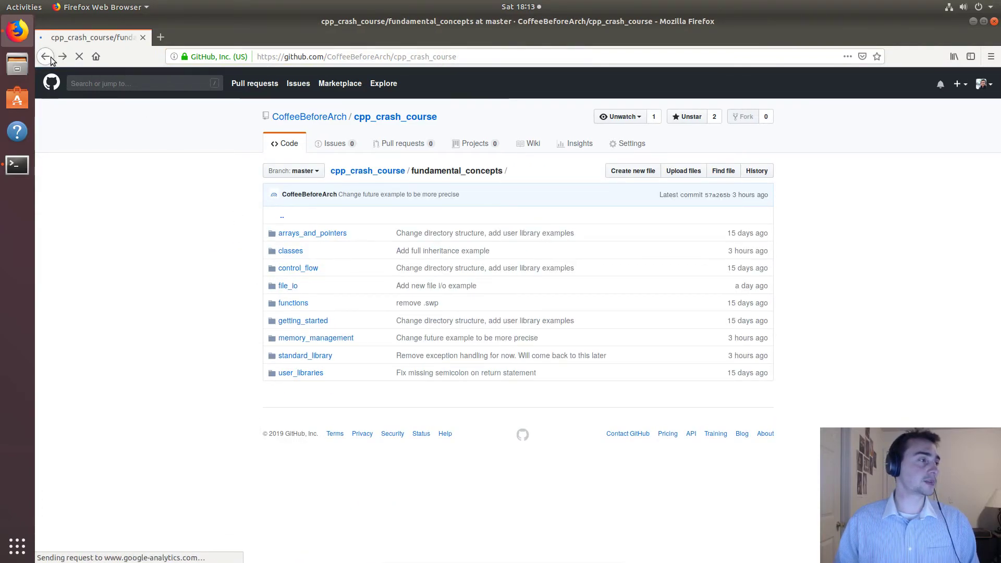
left_click(44, 56)
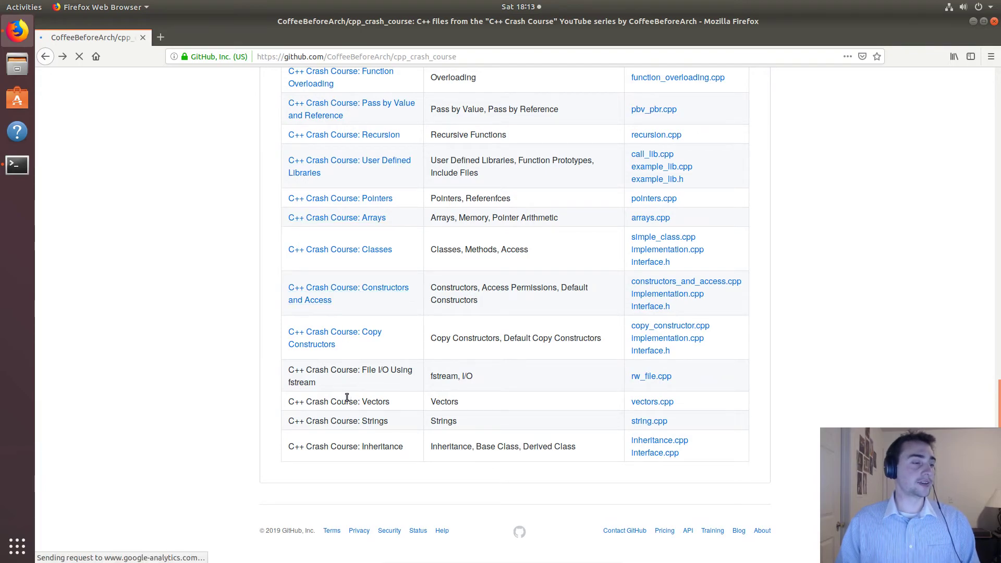
Open the vectors.cpp source listing from the README table and scroll through it
left_click(652, 401)
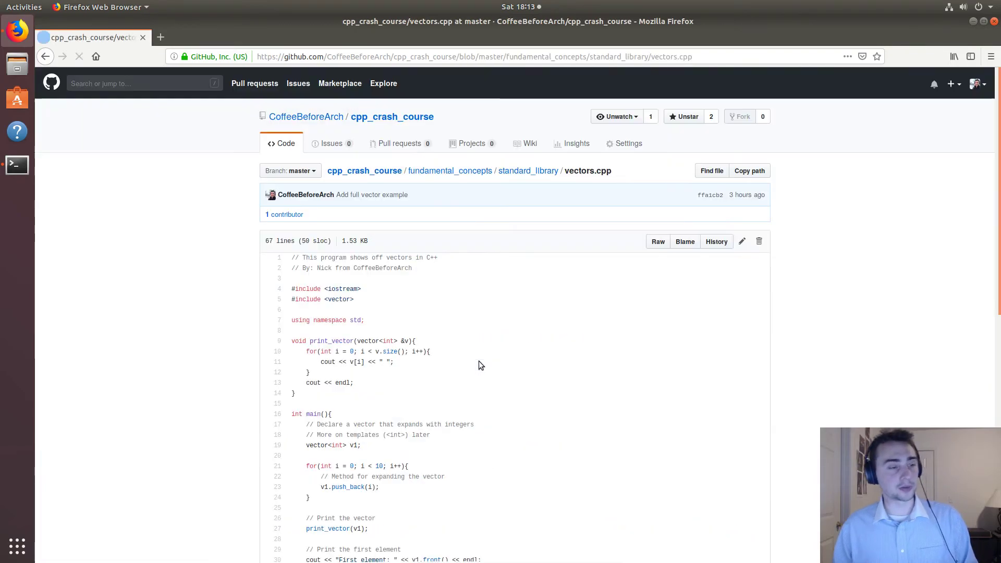
scroll("down", 3)
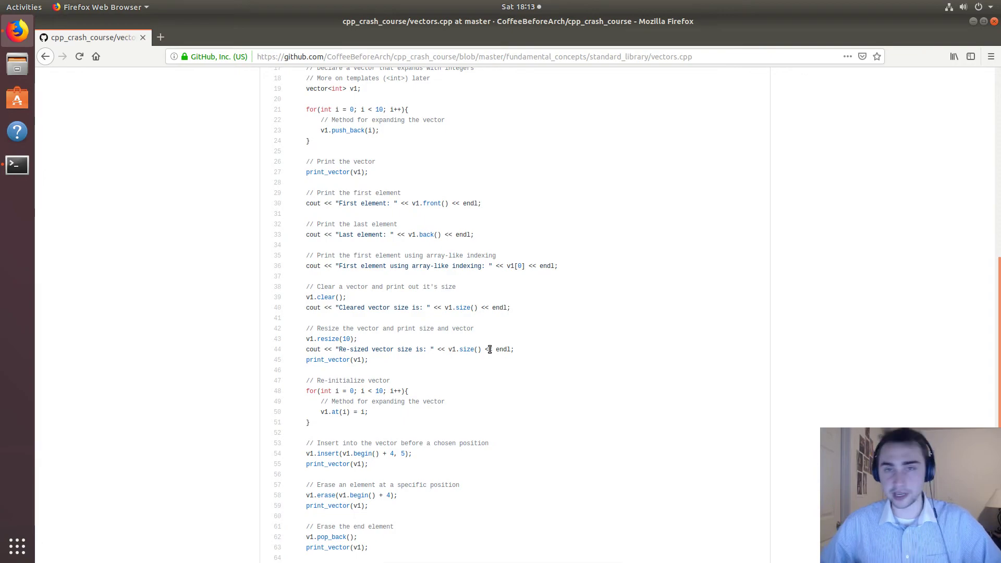